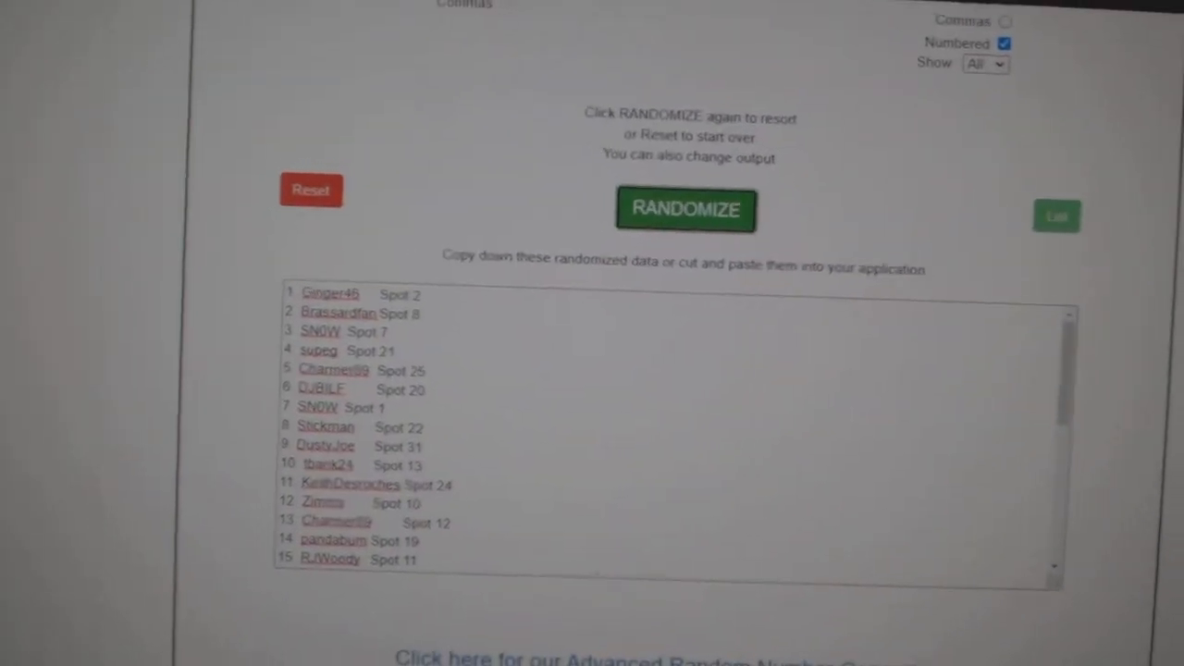
- Randomize the 31 names and spots into a new order and place the cursor in the output
scroll(down, 3)
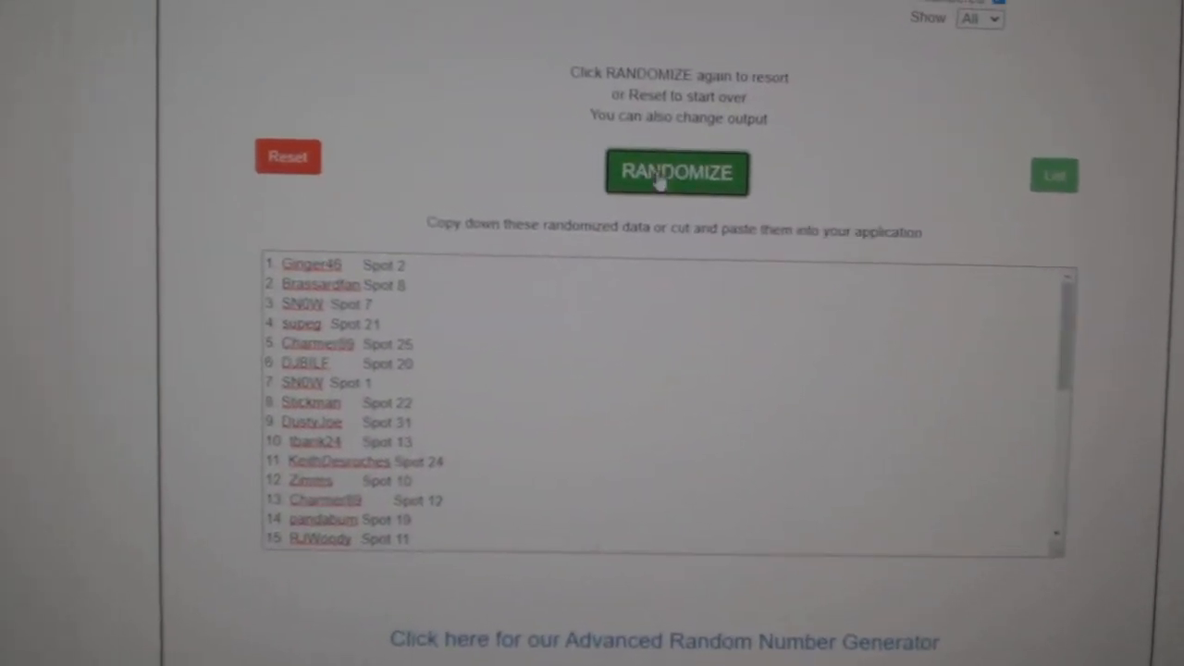
click(677, 173)
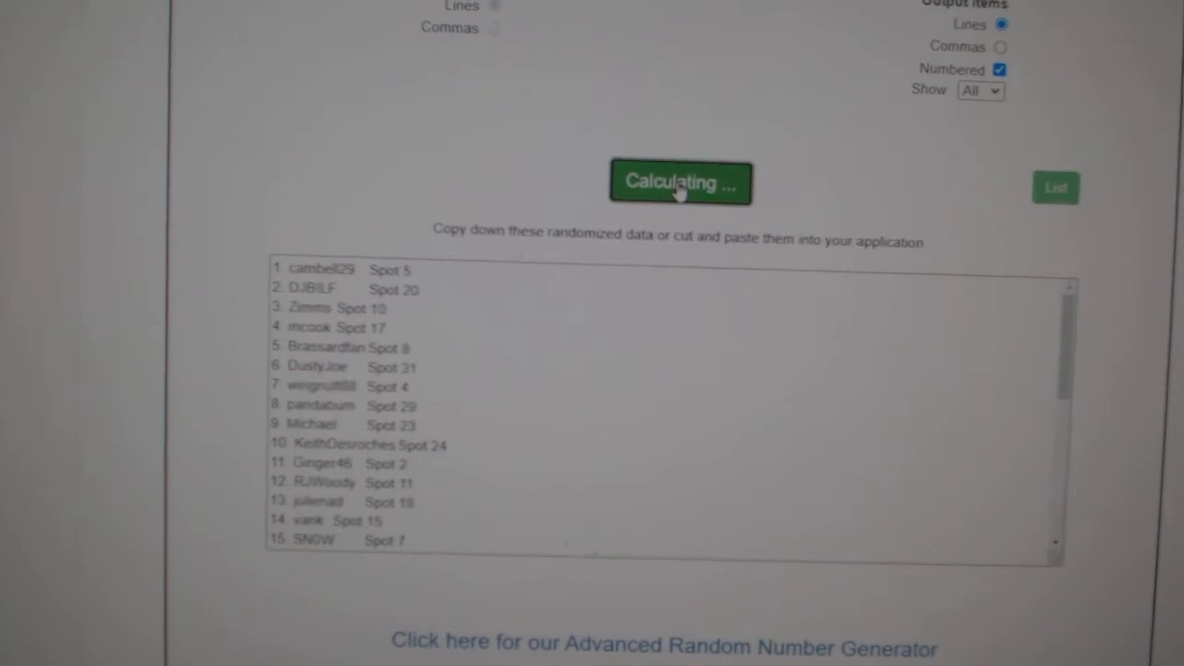
click(681, 181)
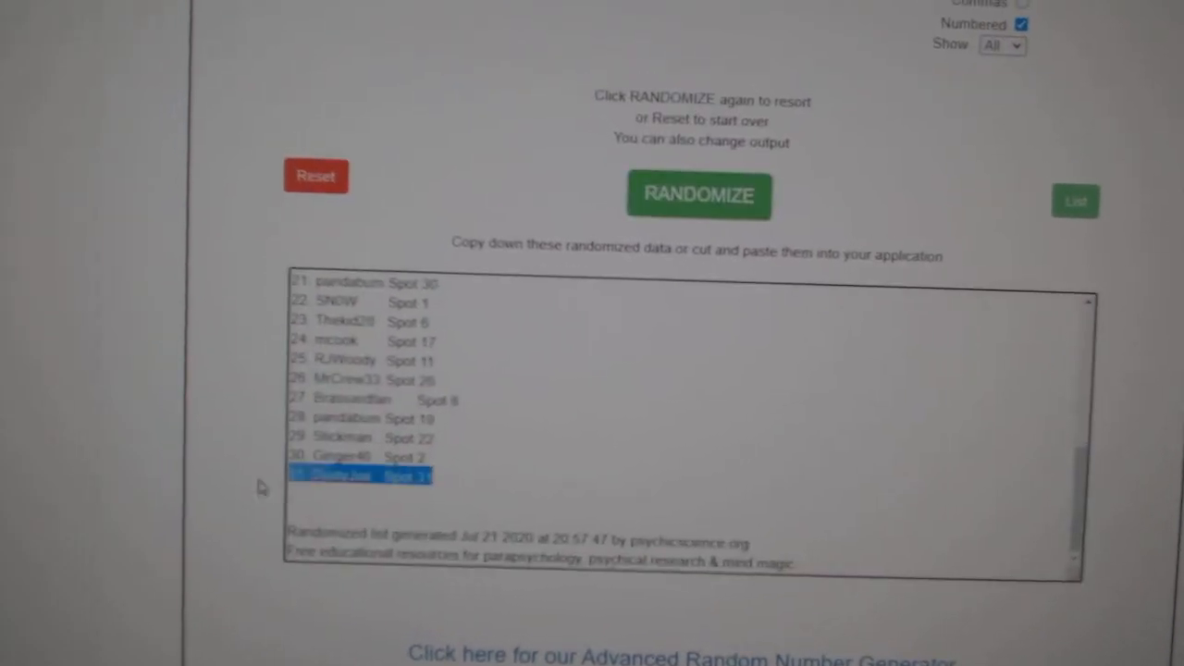
- Randomize the 31 team names and select the whole numbered result for copying
click(699, 194)
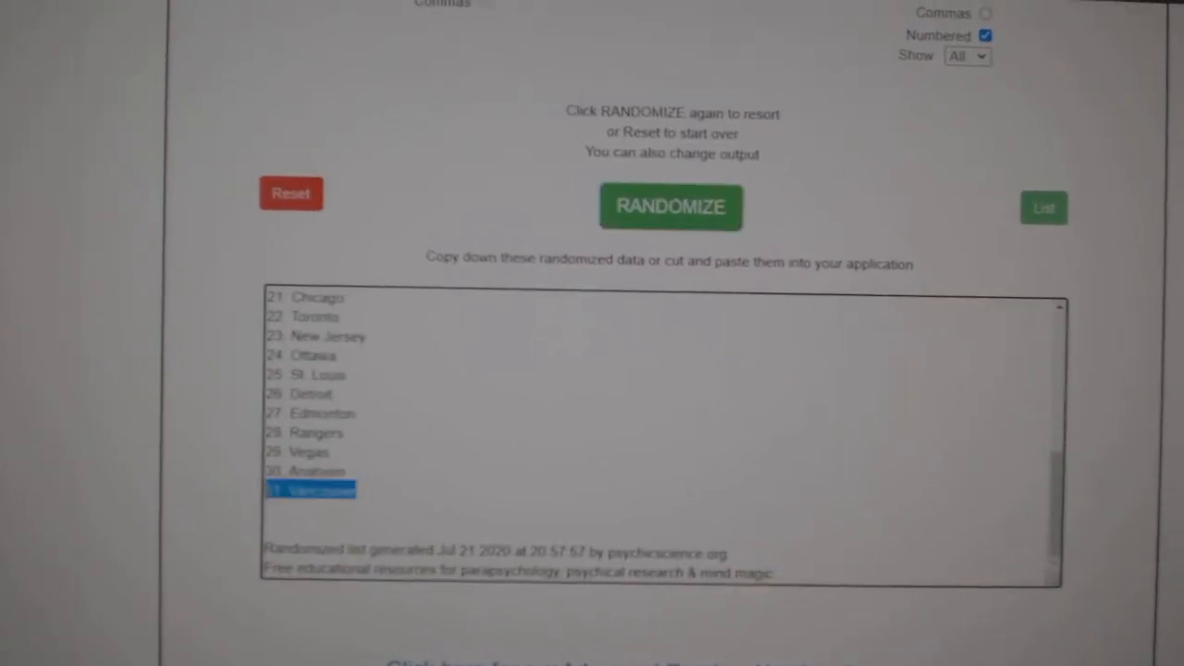
click(670, 208)
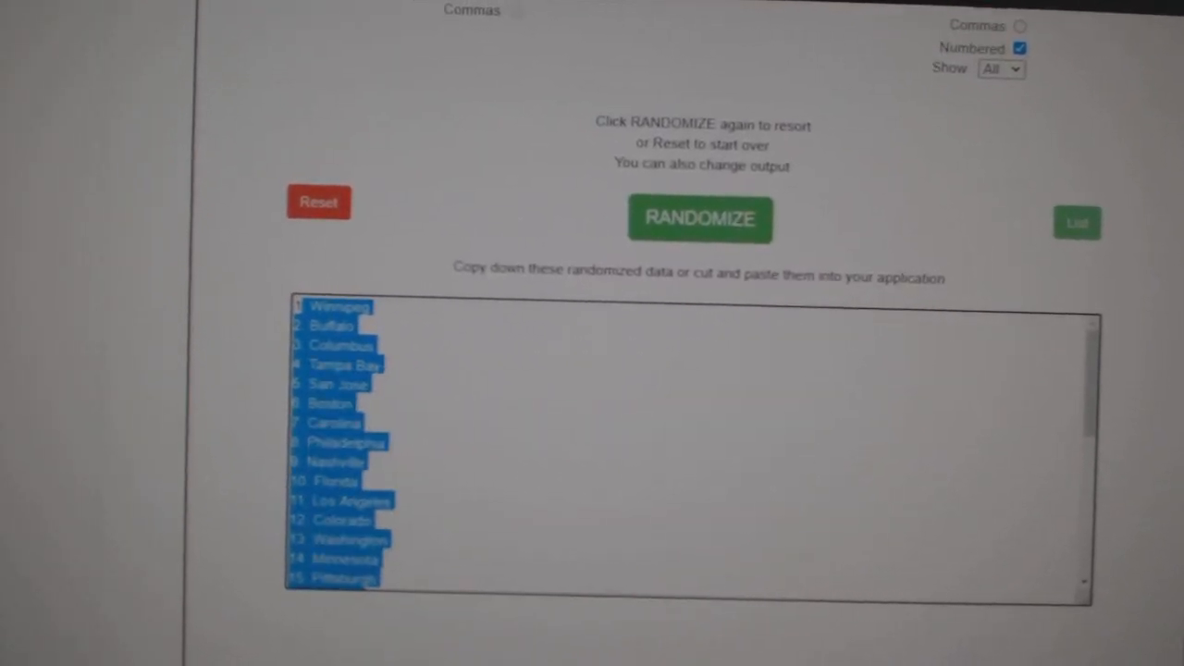